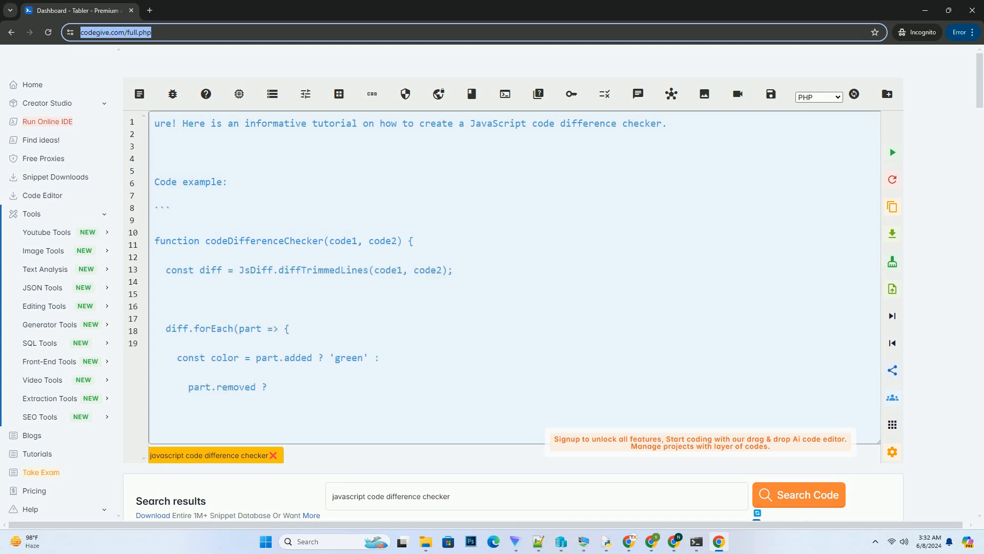
{"action": "scroll", "scroll_direction": "down", "scroll_amount": 3}
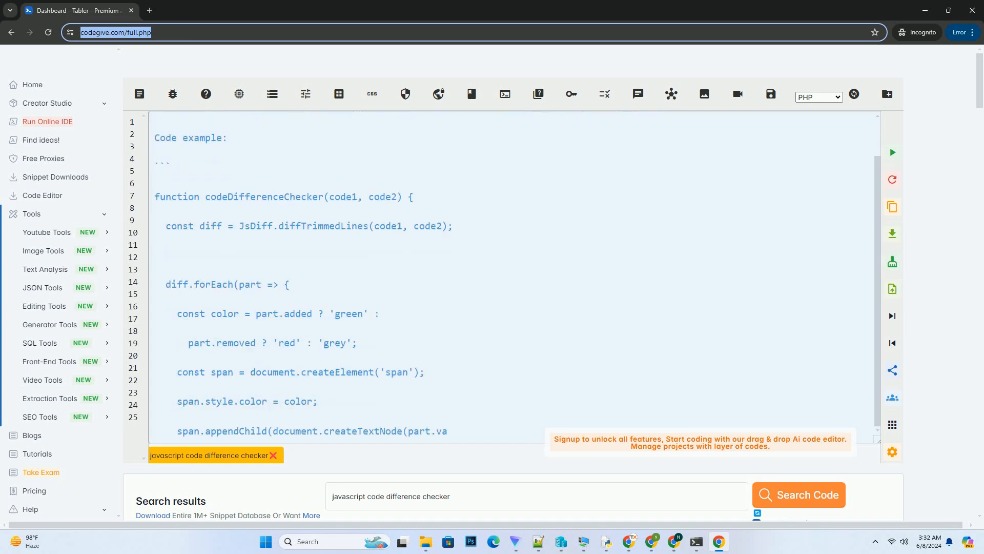
{"action": "scroll", "scroll_direction": "down", "scroll_amount": 3}
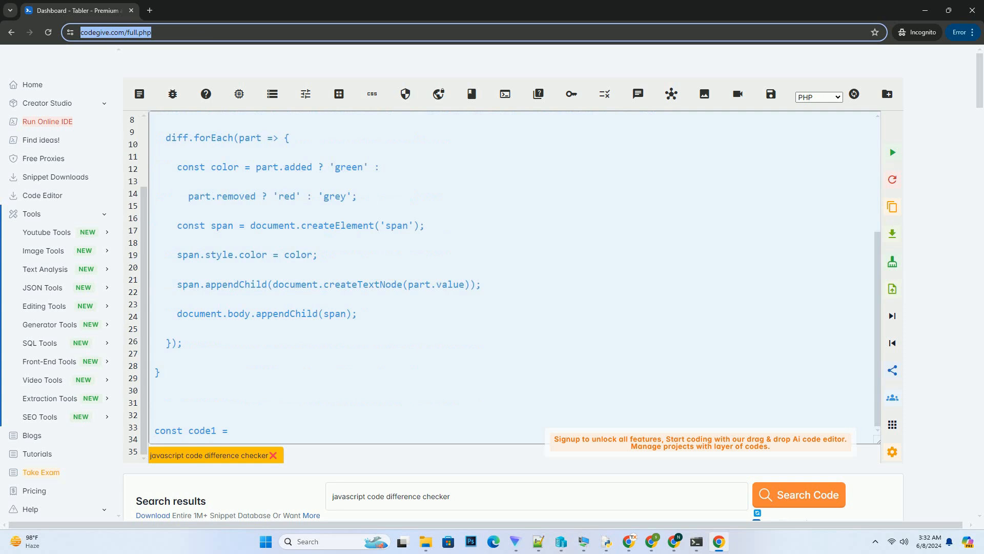
{"action": "scroll", "scroll_direction": "down", "scroll_amount": 3}
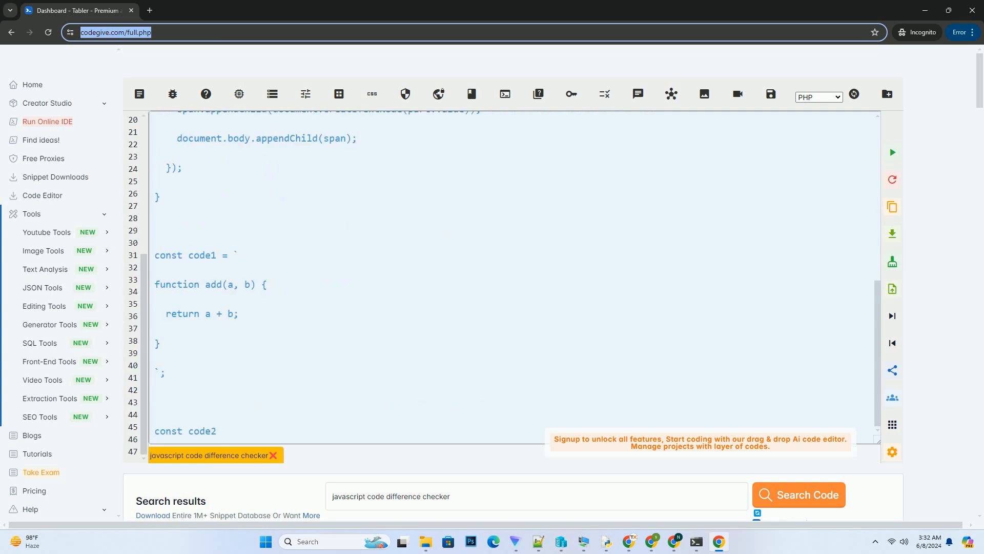
{"action": "scroll", "scroll_direction": "down", "scroll_amount": 3}
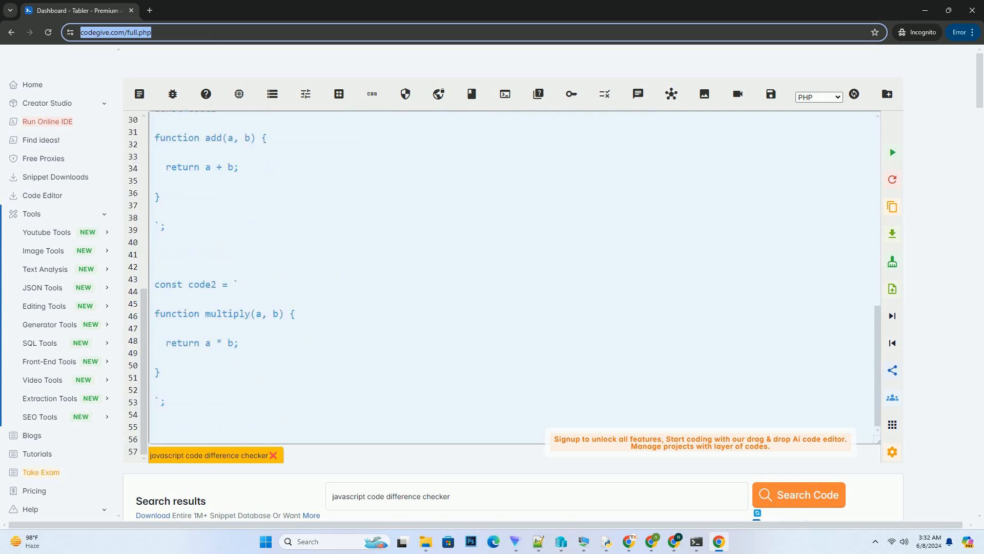
{"action": "scroll", "scroll_direction": "down", "scroll_amount": 3}
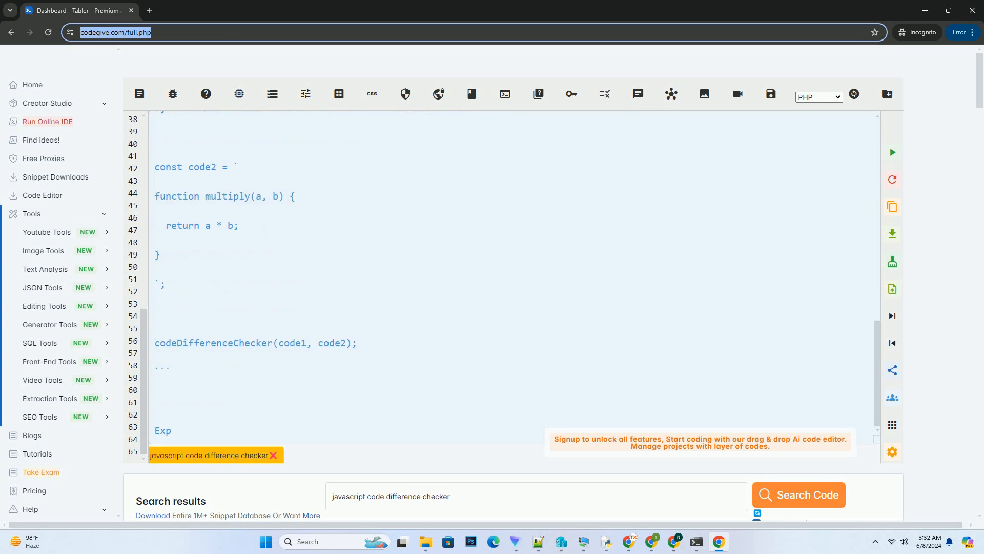
{"action": "scroll", "scroll_direction": "down", "scroll_amount": 3}
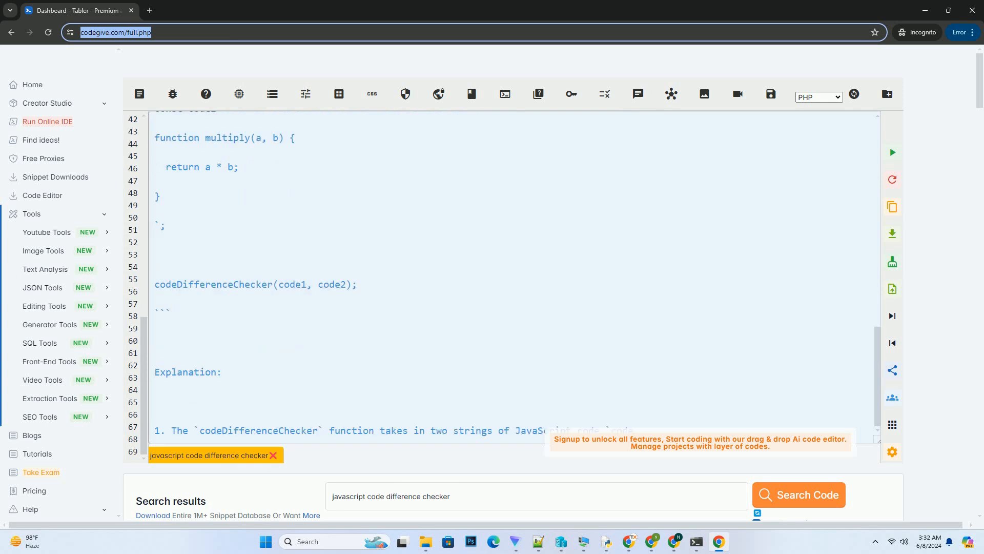
{"action": "scroll", "scroll_direction": "down", "scroll_amount": 3}
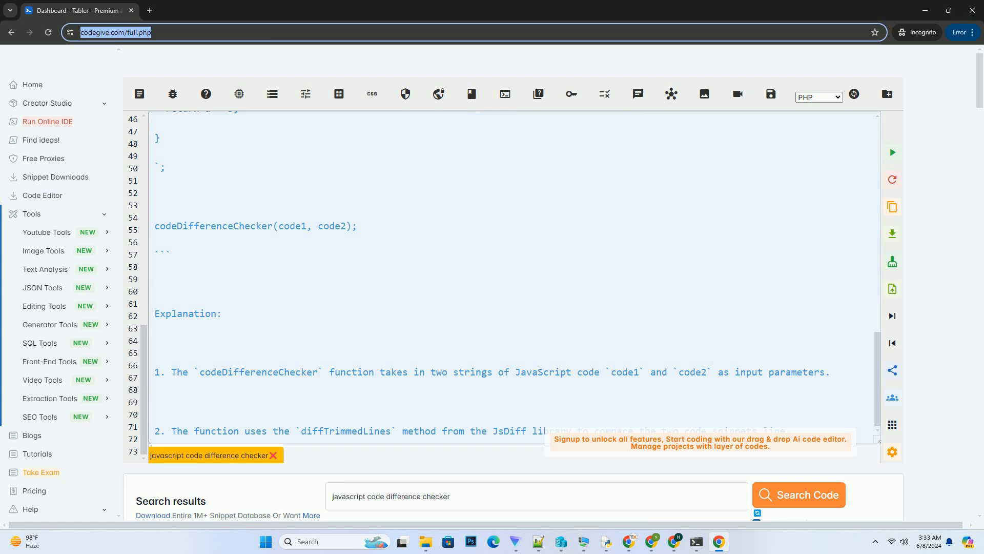
{"action": "scroll", "scroll_direction": "down", "scroll_amount": 3}
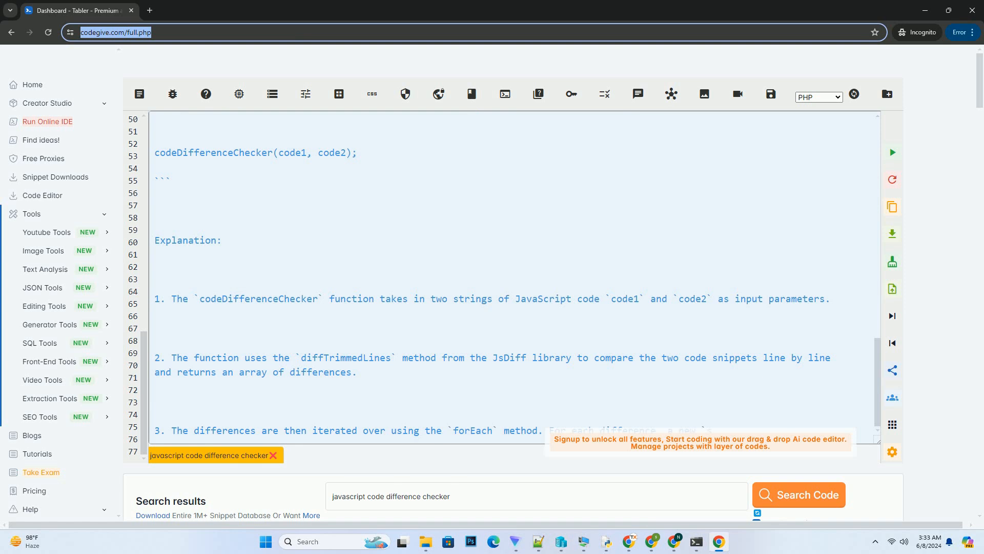
{"action": "scroll", "scroll_direction": "down", "scroll_amount": 3}
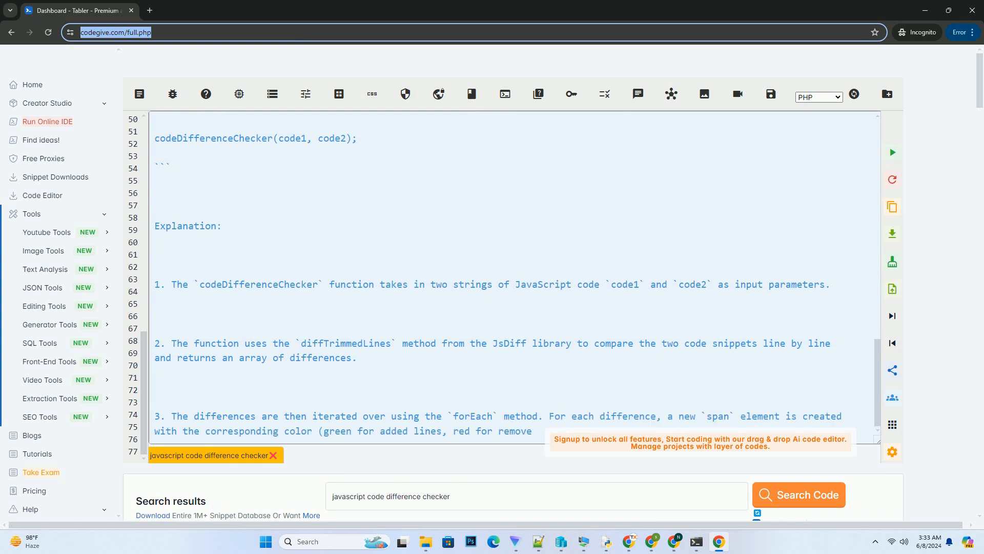
{"action": "scroll", "scroll_direction": "down", "scroll_amount": 3}
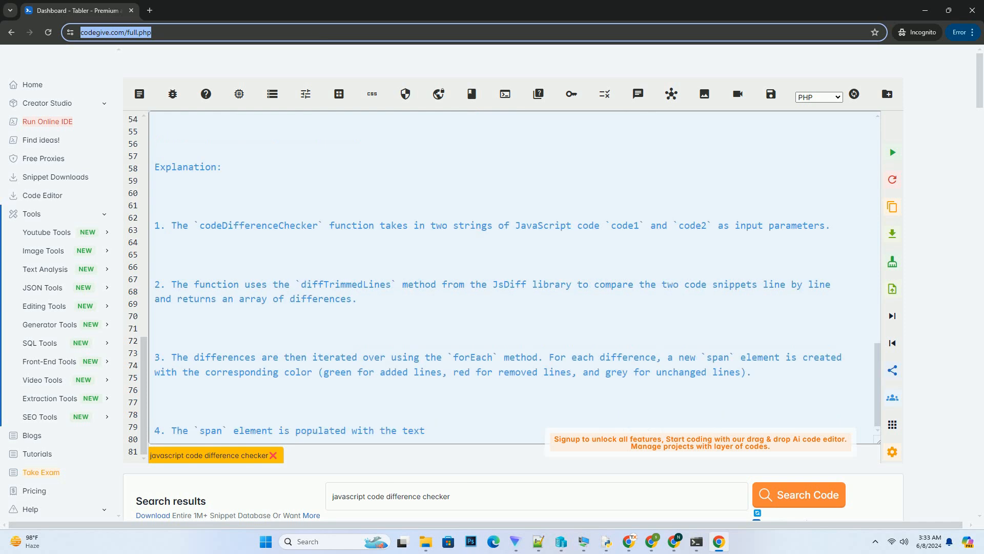
{"action": "scroll", "scroll_direction": "down", "scroll_amount": 3}
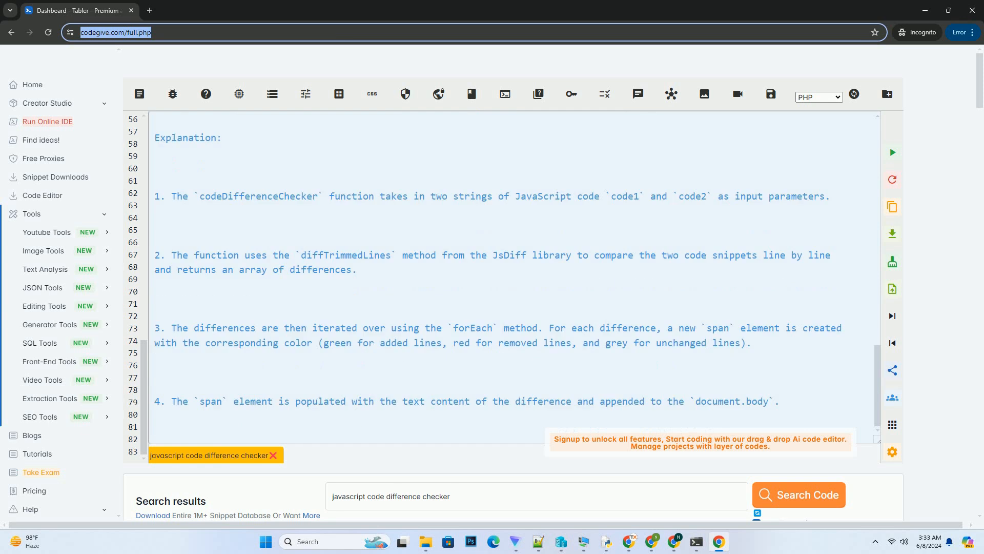
{"action": "scroll", "scroll_direction": "down", "scroll_amount": 3}
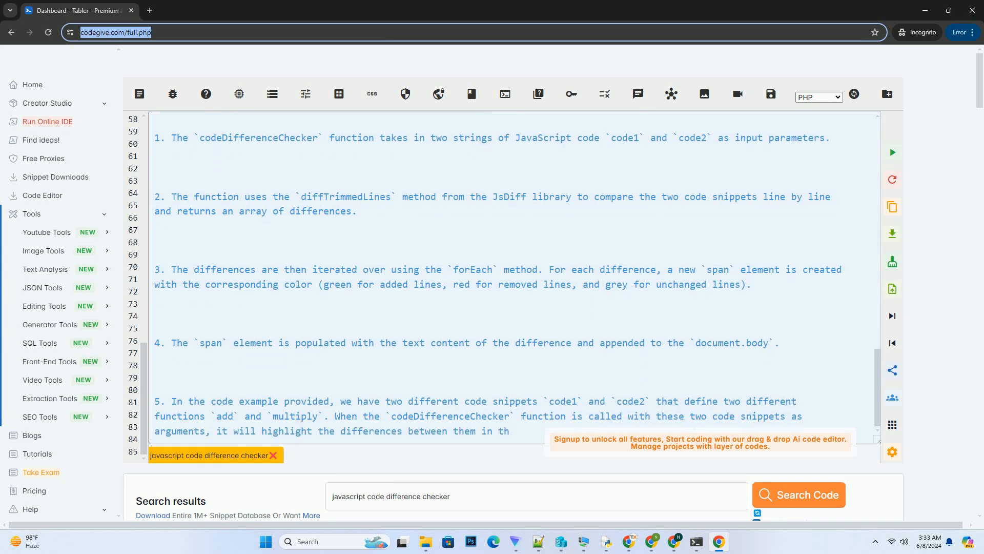
{"action": "scroll", "scroll_direction": "down", "scroll_amount": 3}
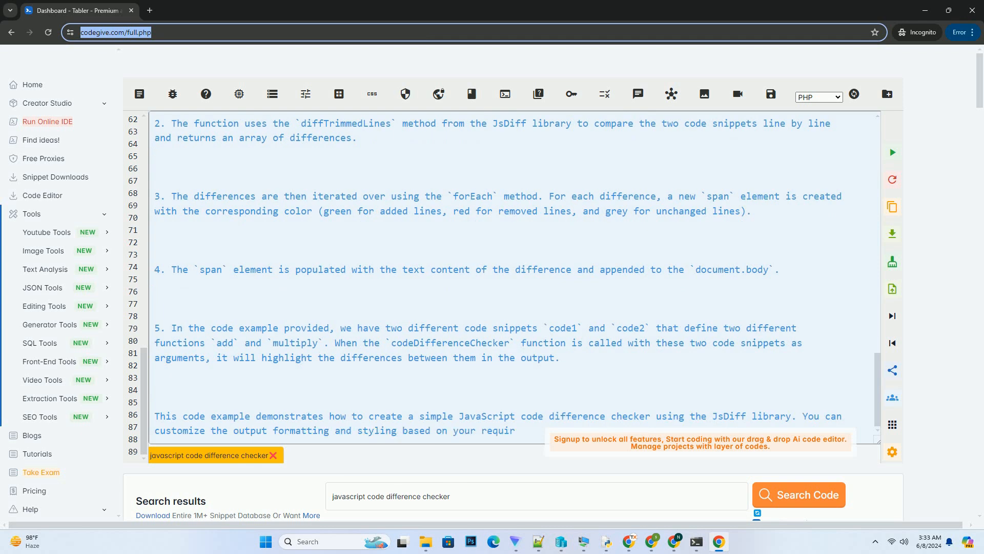
{"action": "scroll", "scroll_direction": "down", "scroll_amount": 3}
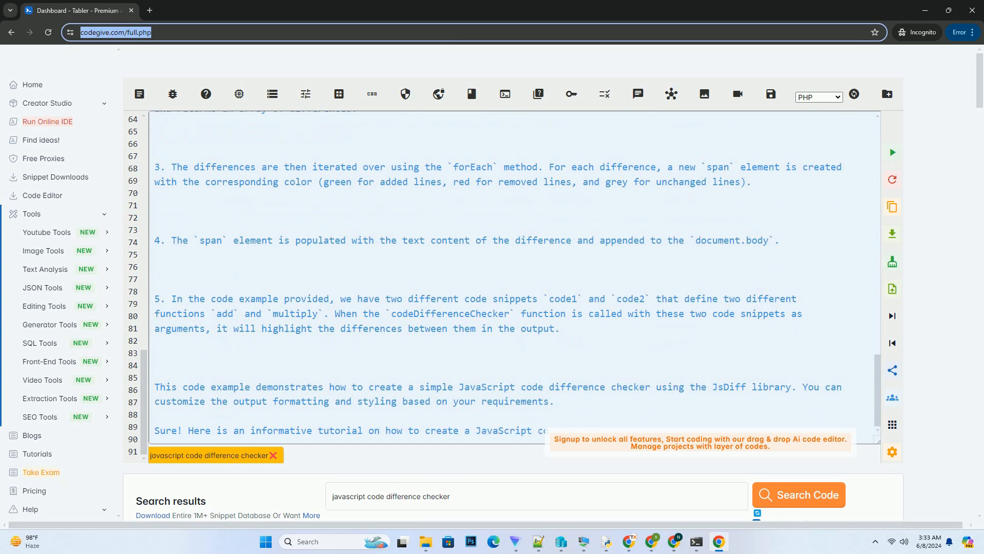
{"action": "scroll", "scroll_direction": "down", "scroll_amount": 3}
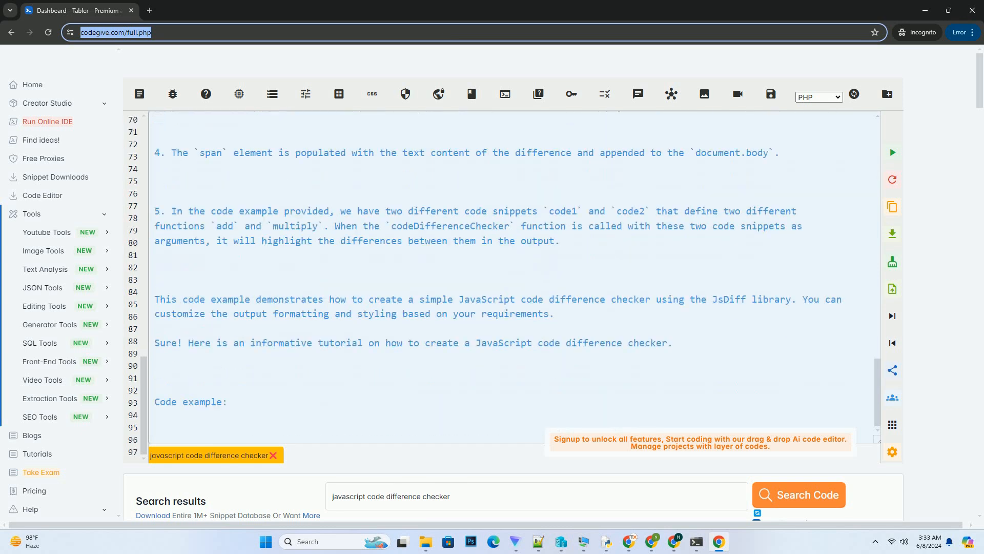
{"action": "scroll", "scroll_direction": "down", "scroll_amount": 3}
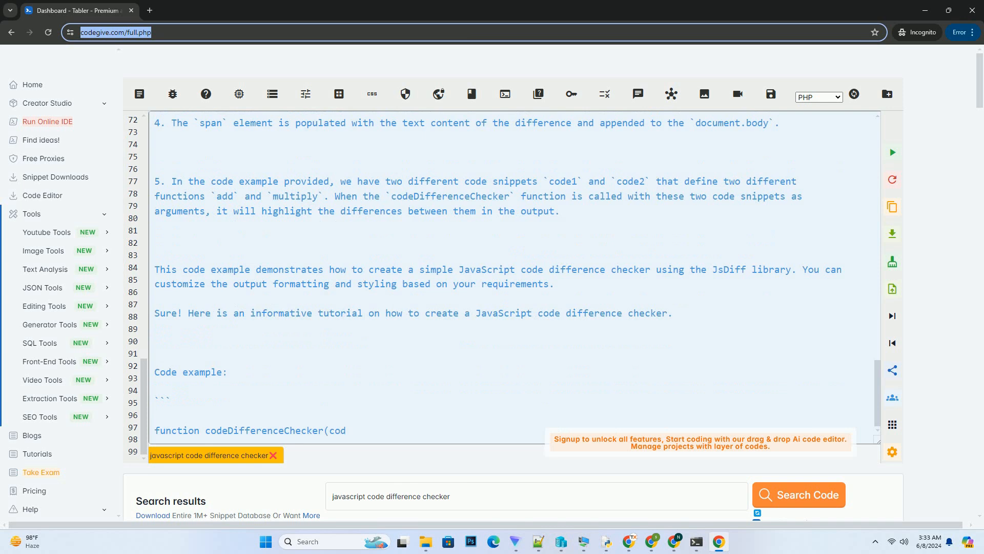
{"action": "scroll", "scroll_direction": "down", "scroll_amount": 3}
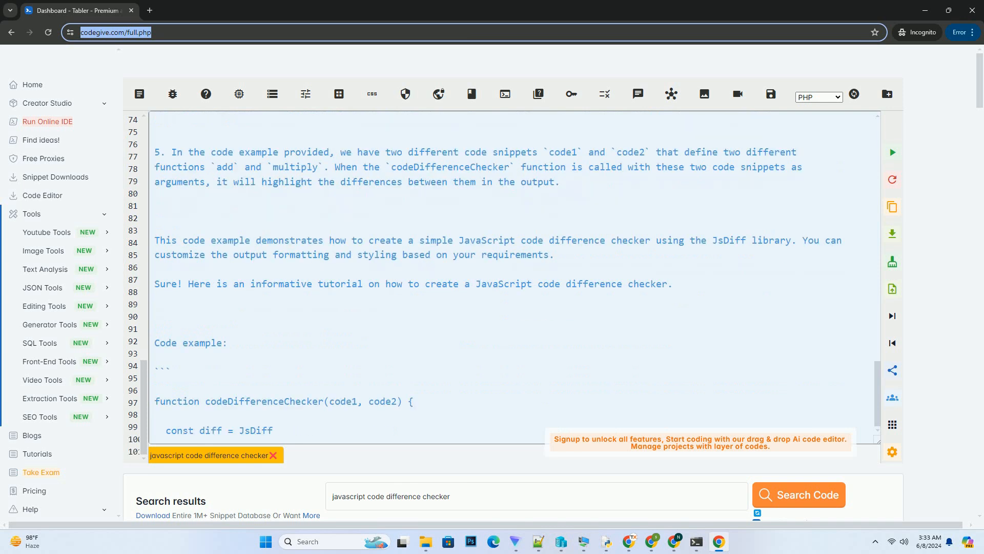
{"action": "scroll", "scroll_direction": "down", "scroll_amount": 3}
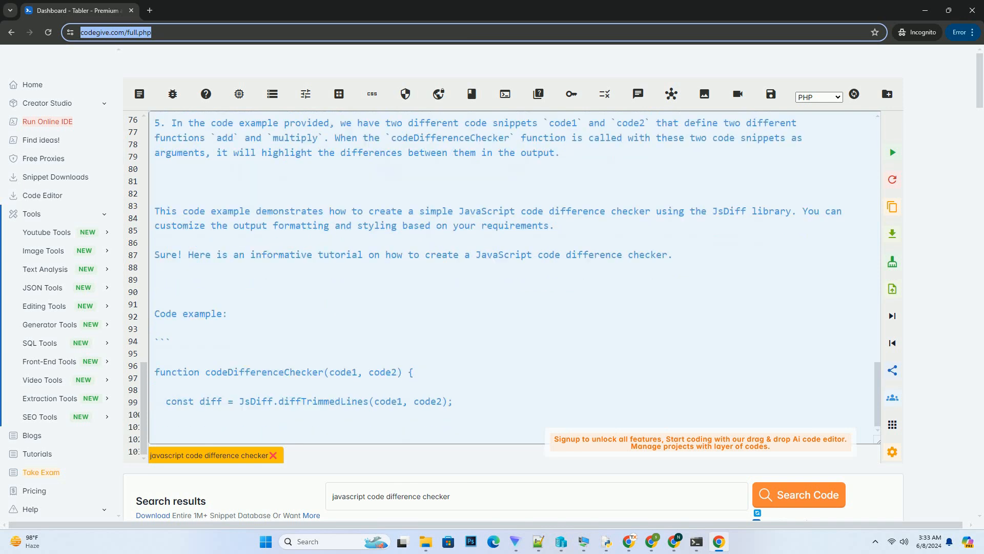
{"action": "scroll", "scroll_direction": "down", "scroll_amount": 3}
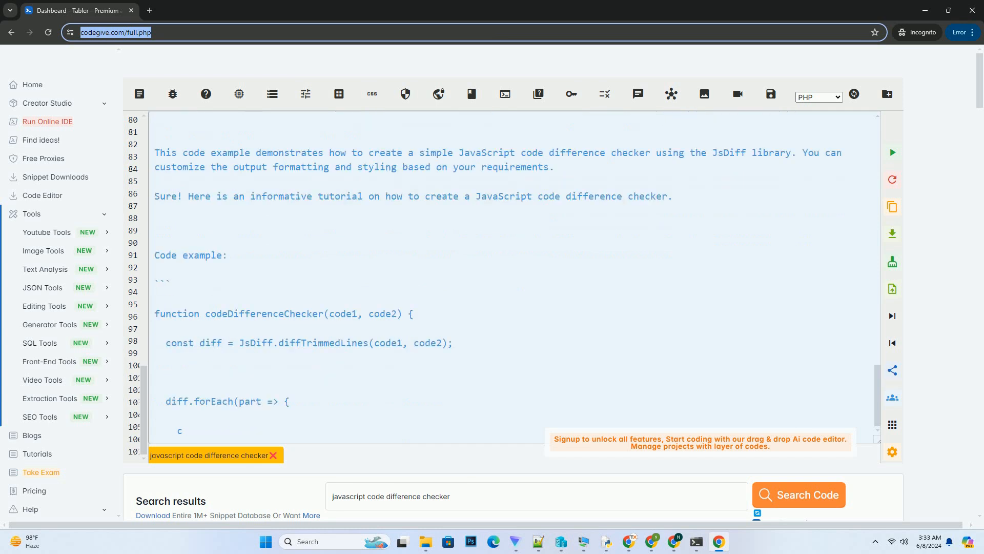